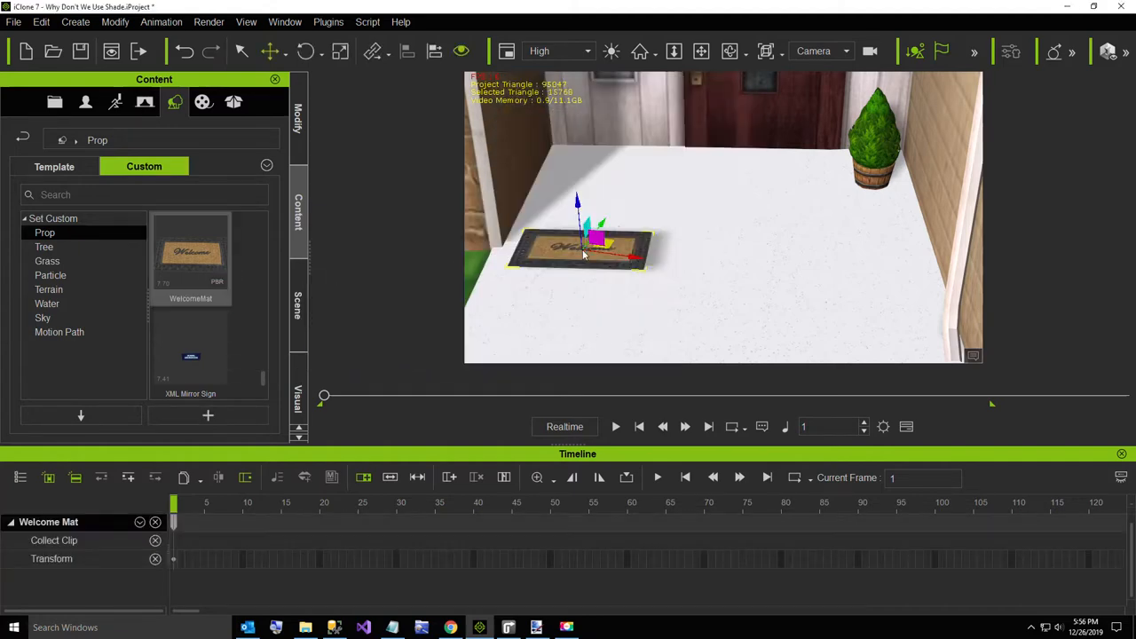
mouse_move(629, 270)
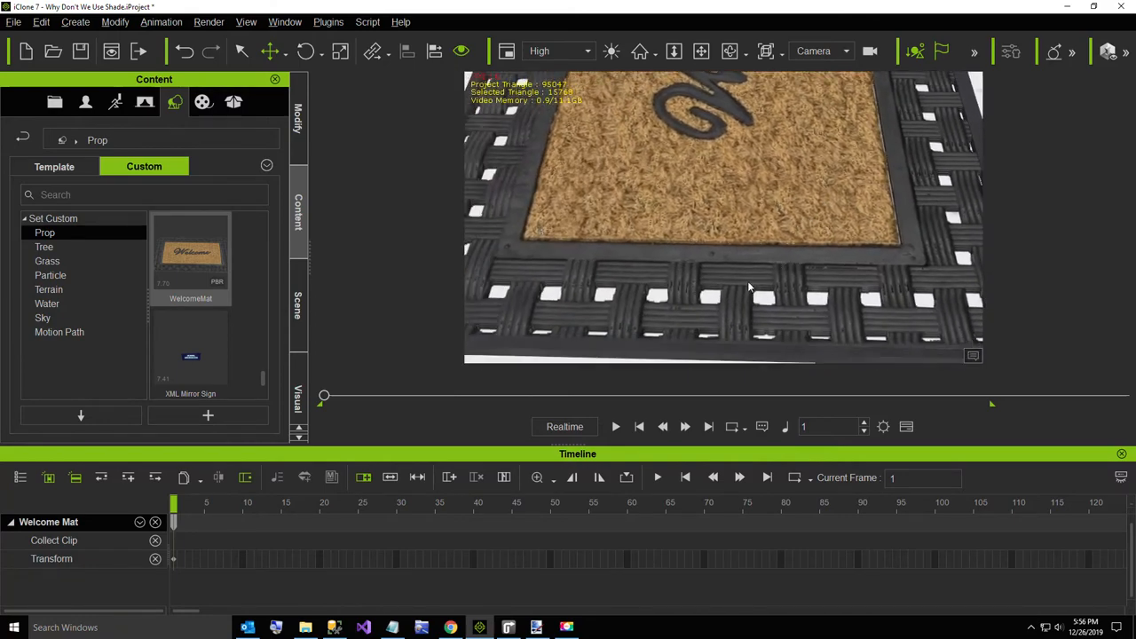
Step: Orbit the camera to show the mat's rubber border corner resting on the speckled floor
drag(749, 288, 915, 259)
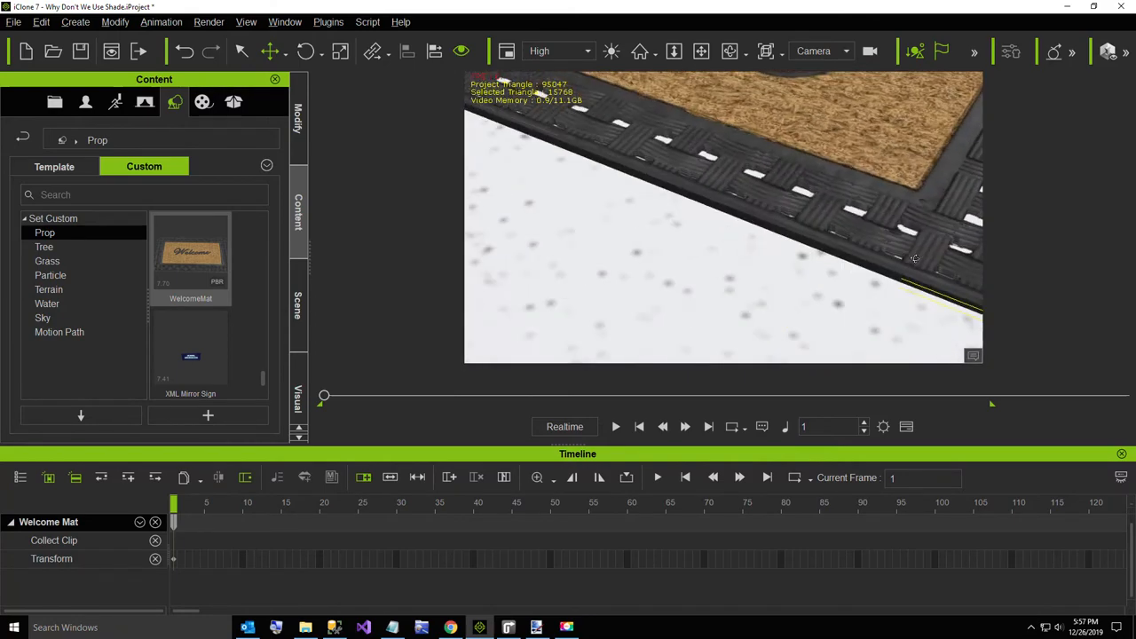